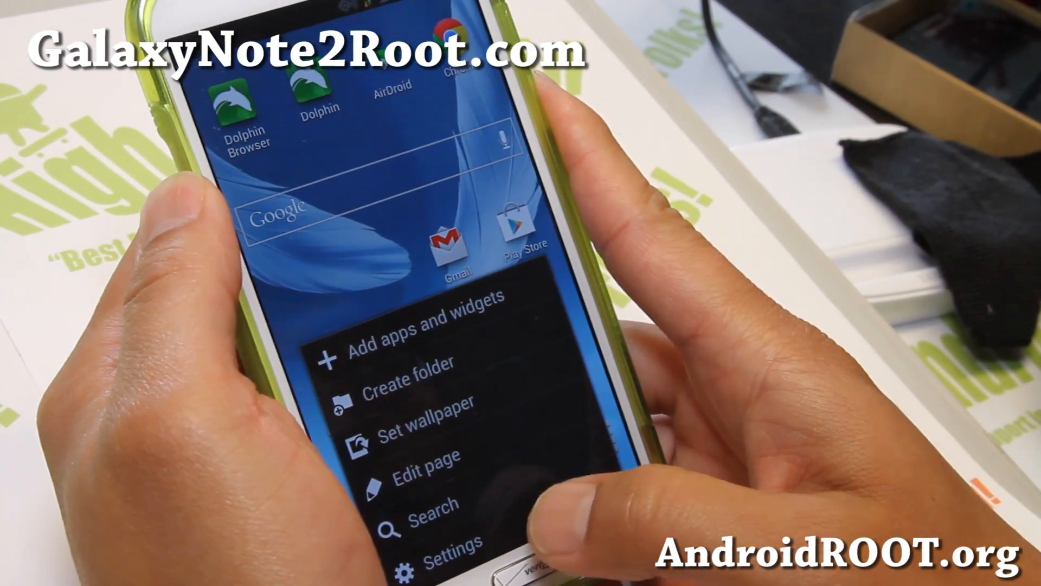
Bring the Settings System section with Developer options and About phone into view.
{"action": "left_click", "coordinate": [450, 560]}
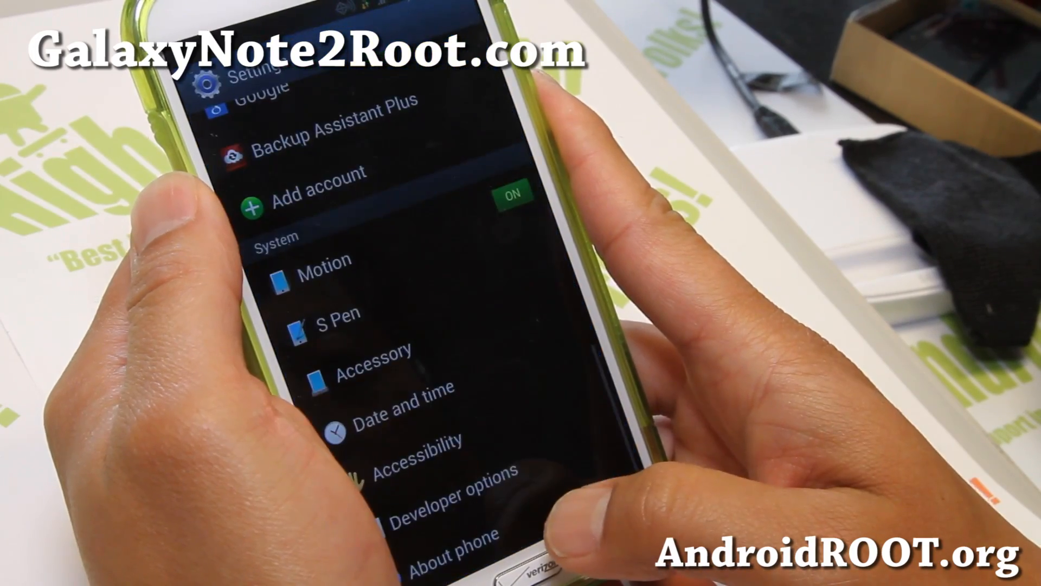